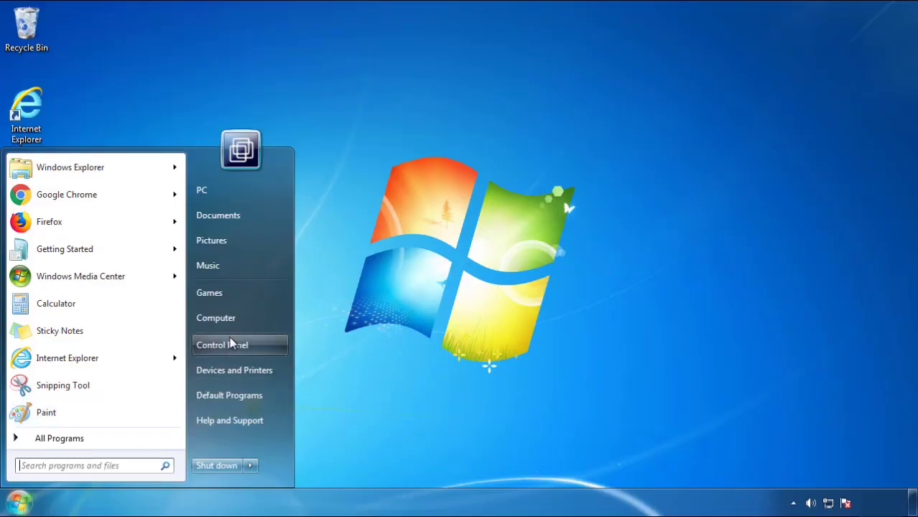
Step: Show Programs and Features sorted by Installed On date, newest first, SearchMine 2.00 on top
click(222, 345)
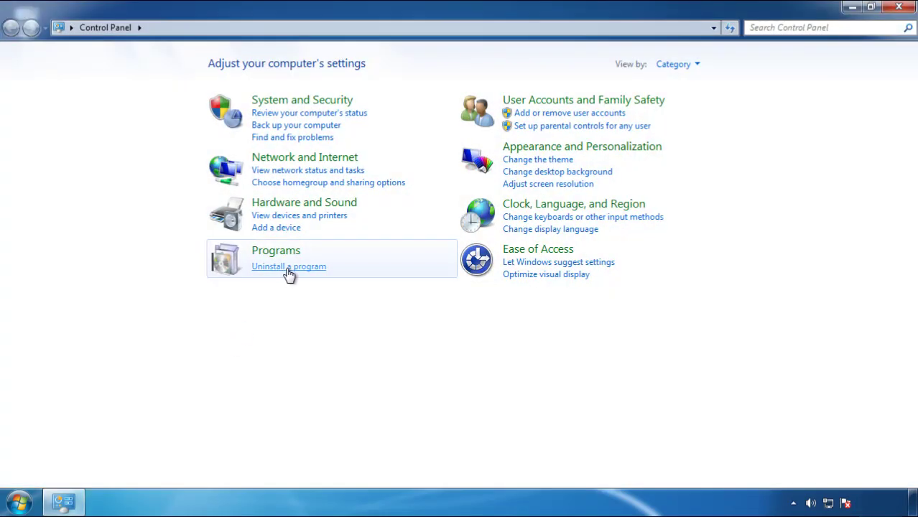
click(289, 266)
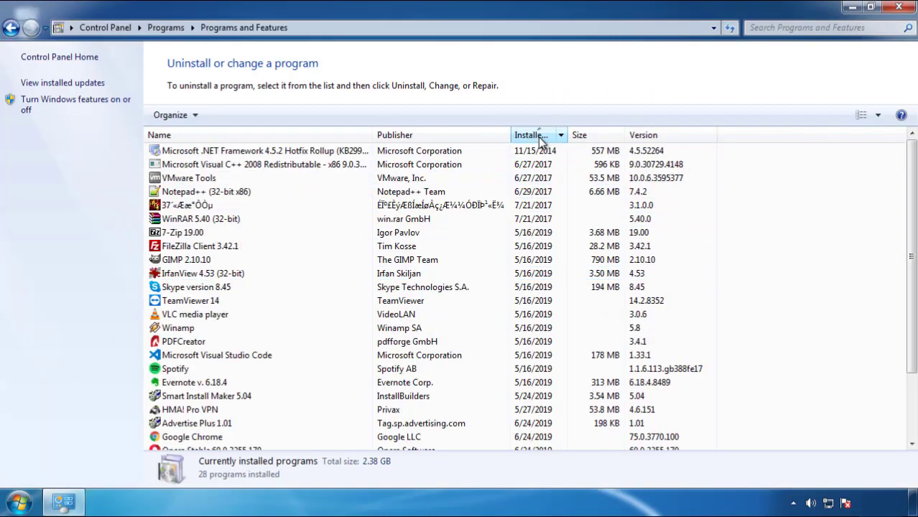
click(538, 135)
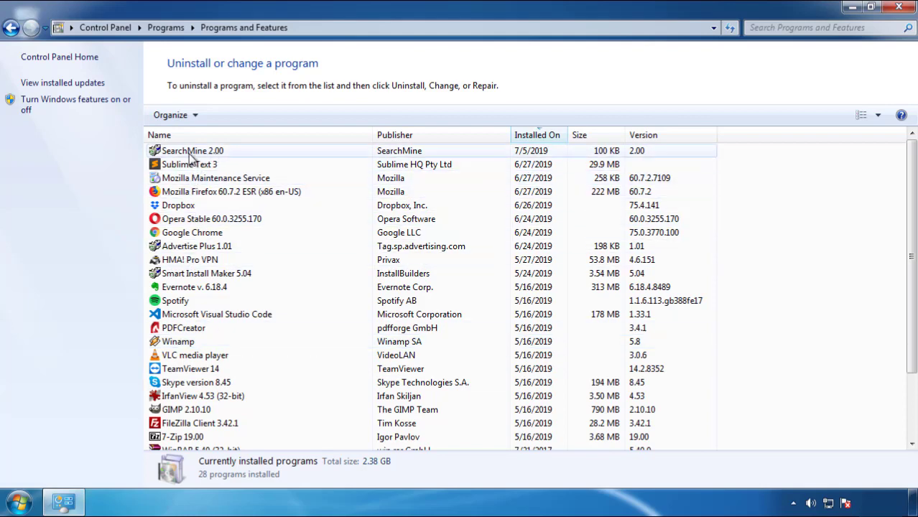
Step: Uninstall SearchMine 2.00 from the list and close Control Panel back to the desktop
click(227, 115)
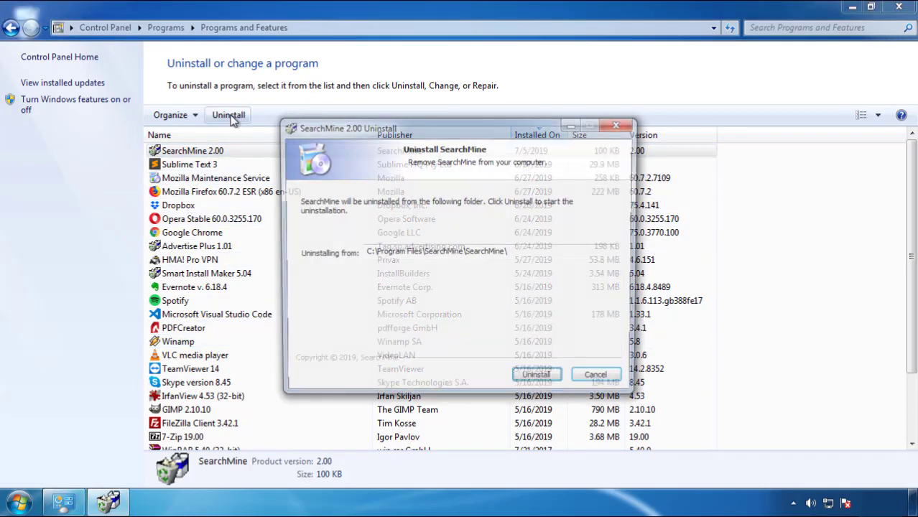
click(535, 374)
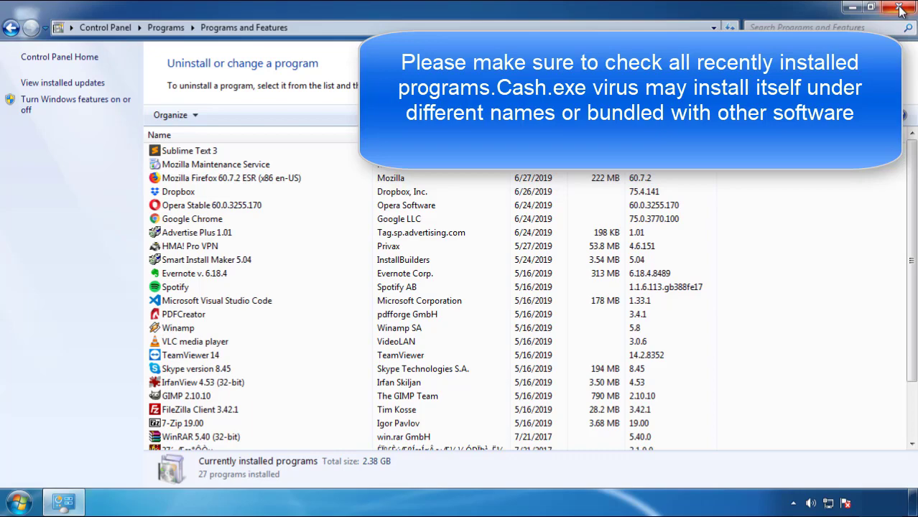
click(899, 7)
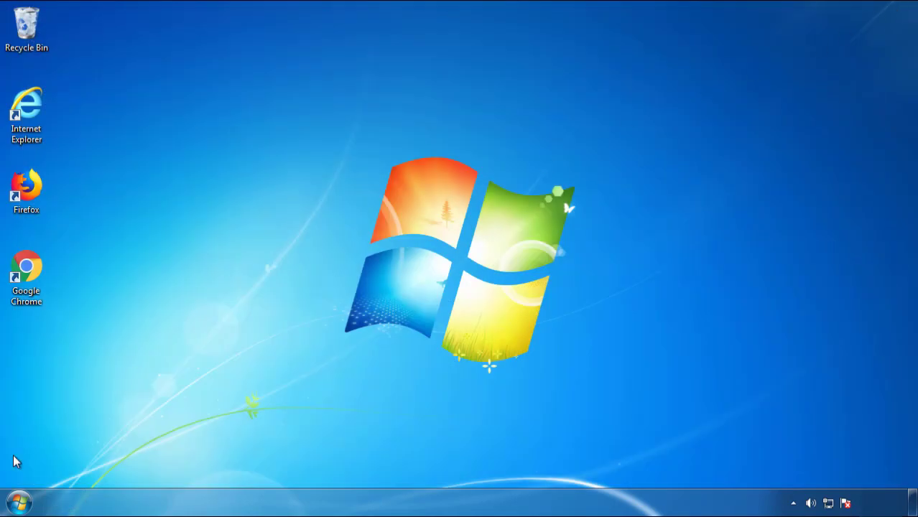
Step: Restart the computer and boot into Safe Mode from Advanced Boot Options
click(250, 466)
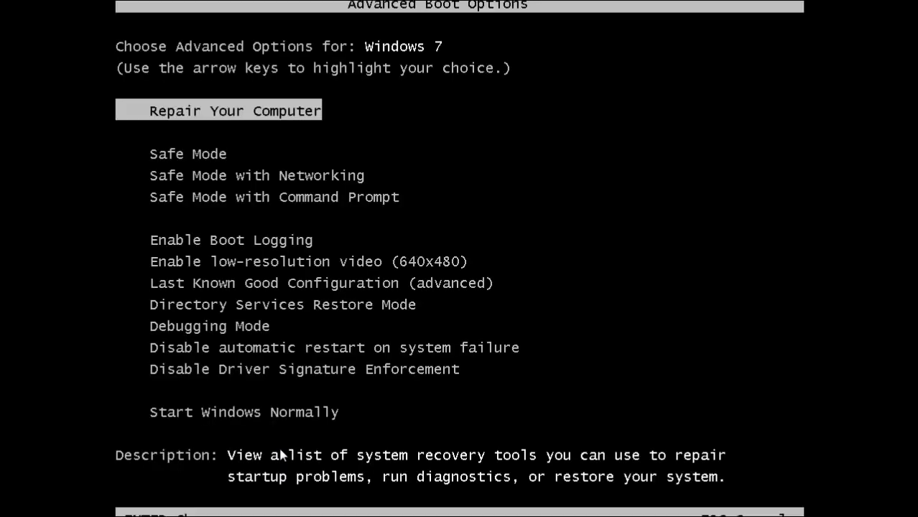
key(enter)
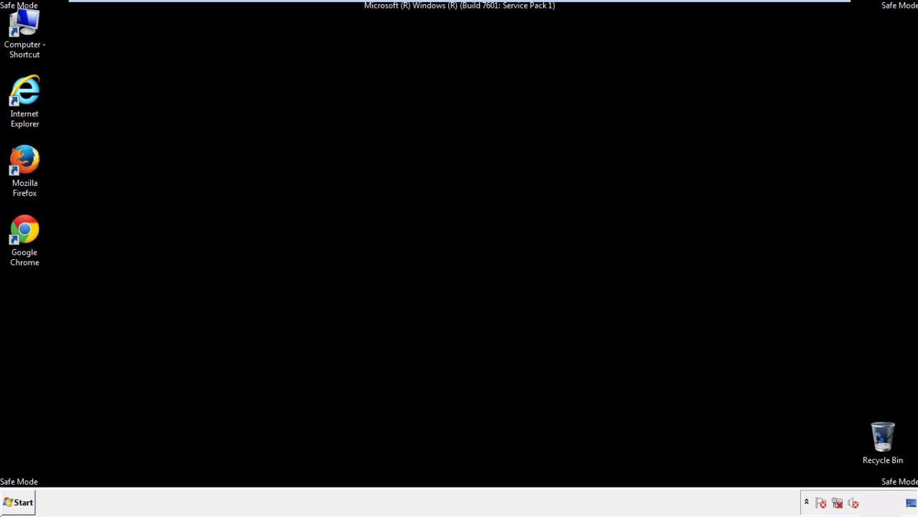
Step: Launch Firefox, decline the default-browser prompt and show the menu bar
double_click(24, 161)
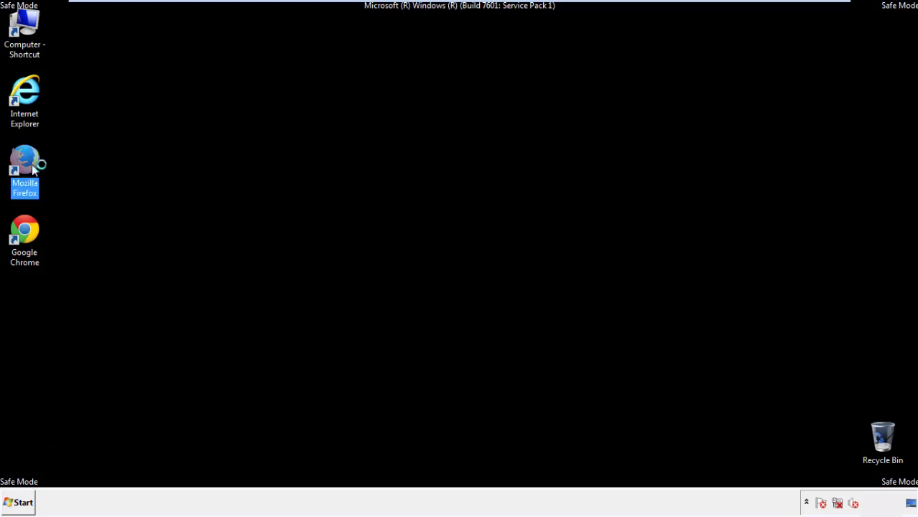
double_click(25, 165)
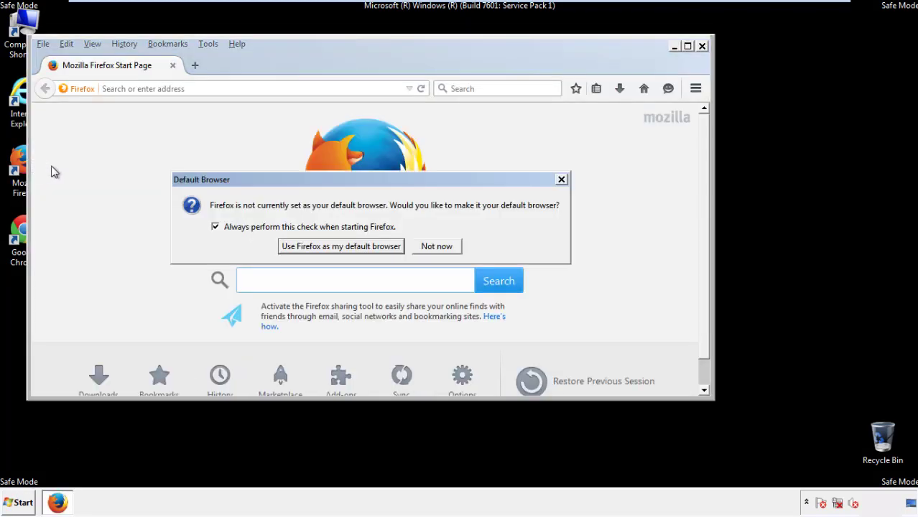
click(437, 246)
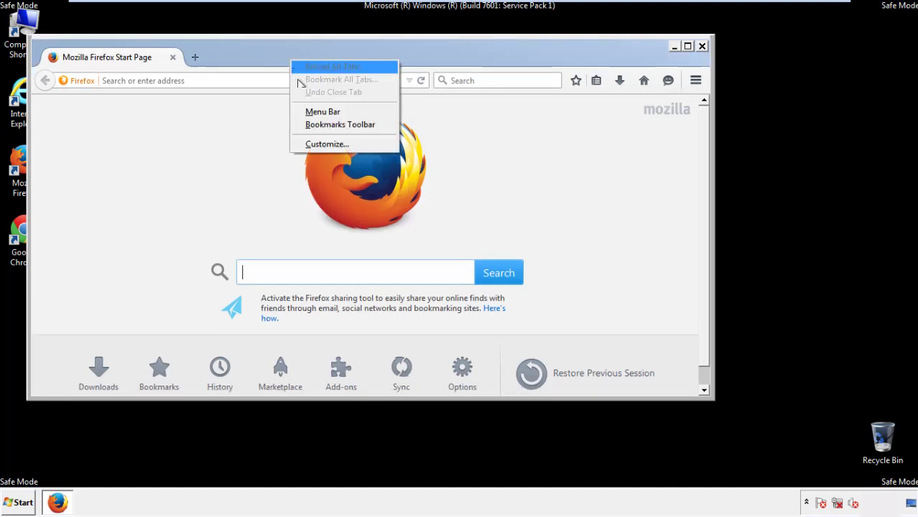
click(322, 112)
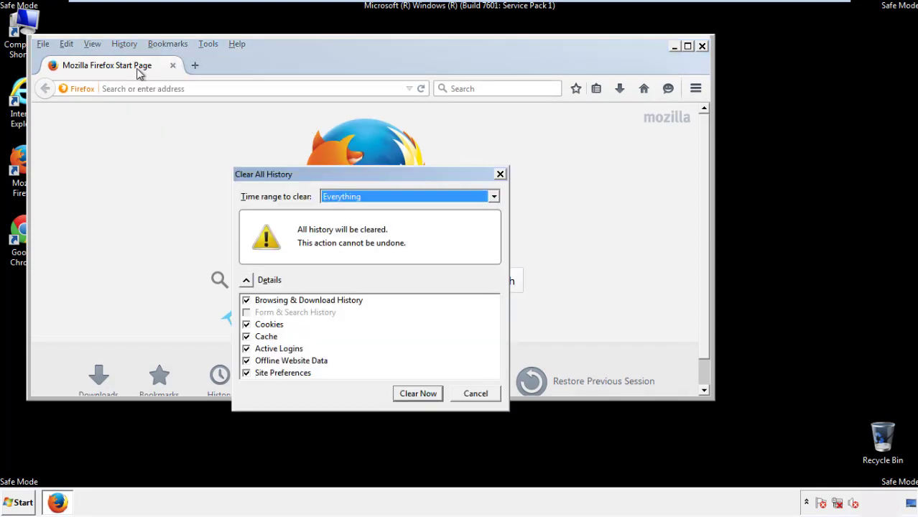
Step: Clear recent history for the Everything time range, including Site Preferences
click(410, 195)
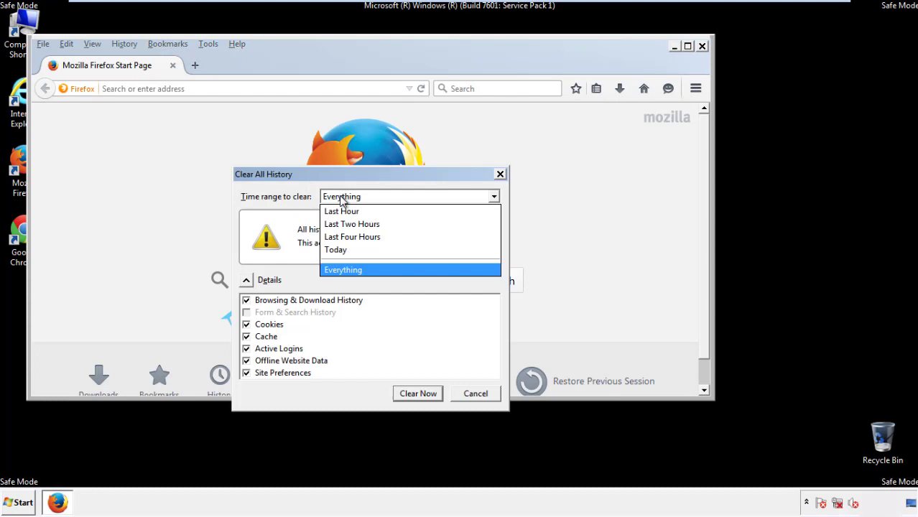
click(342, 270)
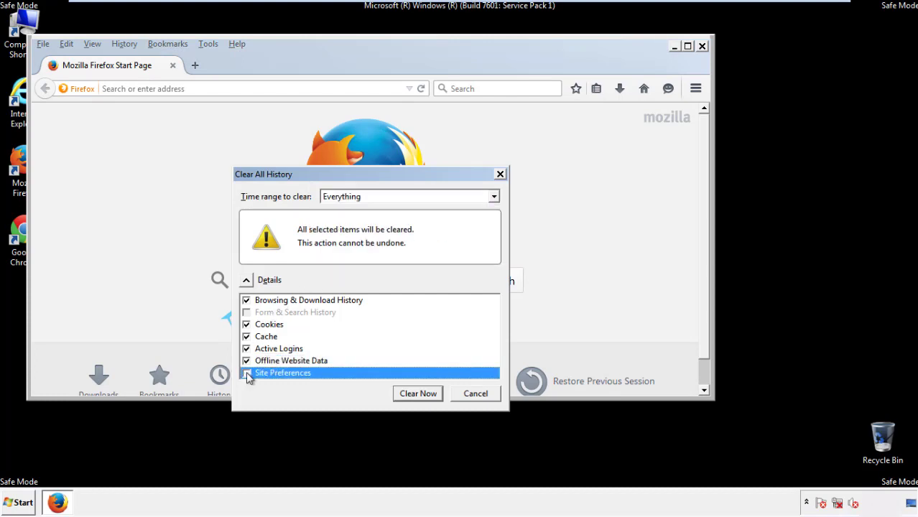
click(247, 374)
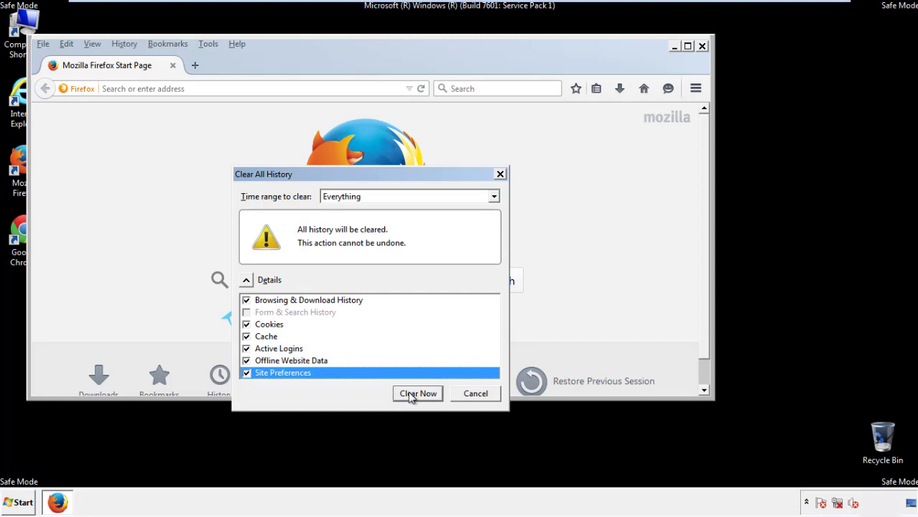
click(417, 394)
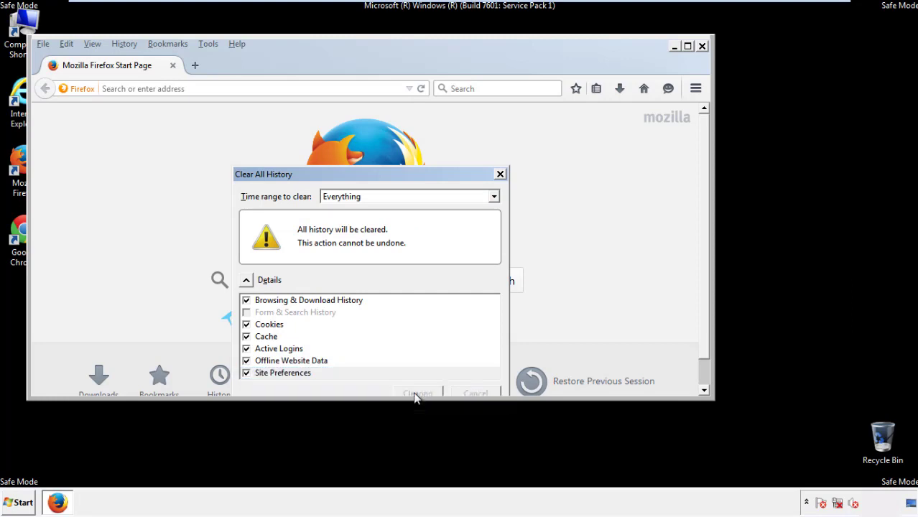
click(417, 393)
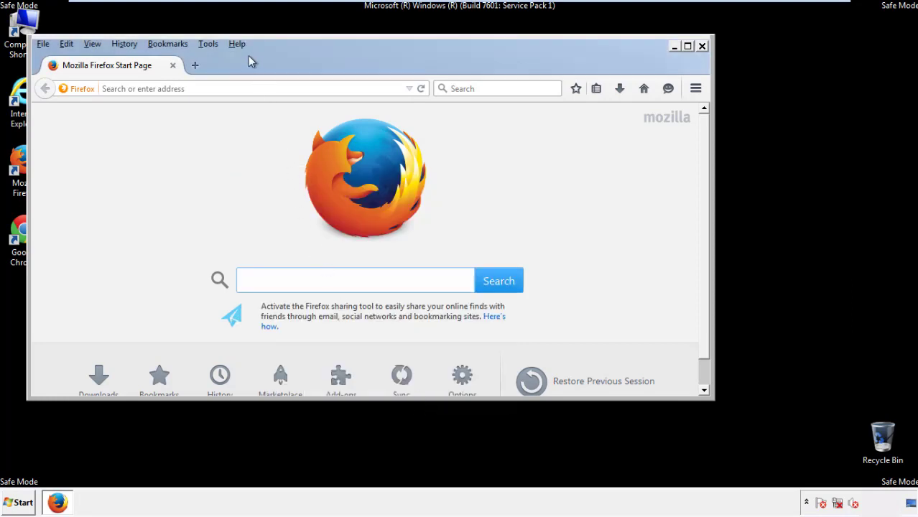
Step: Refresh Firefox from Troubleshooting Information, finish the data import and decline default browser
click(237, 43)
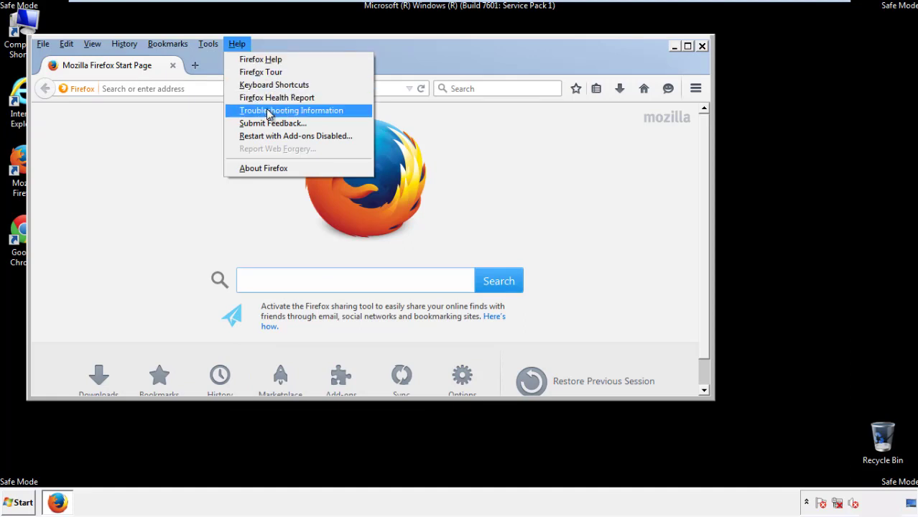
click(290, 110)
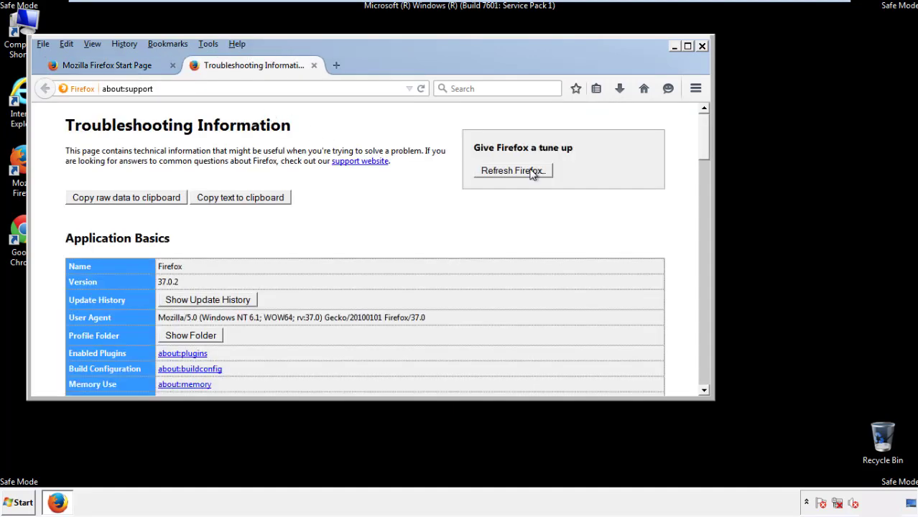
click(511, 170)
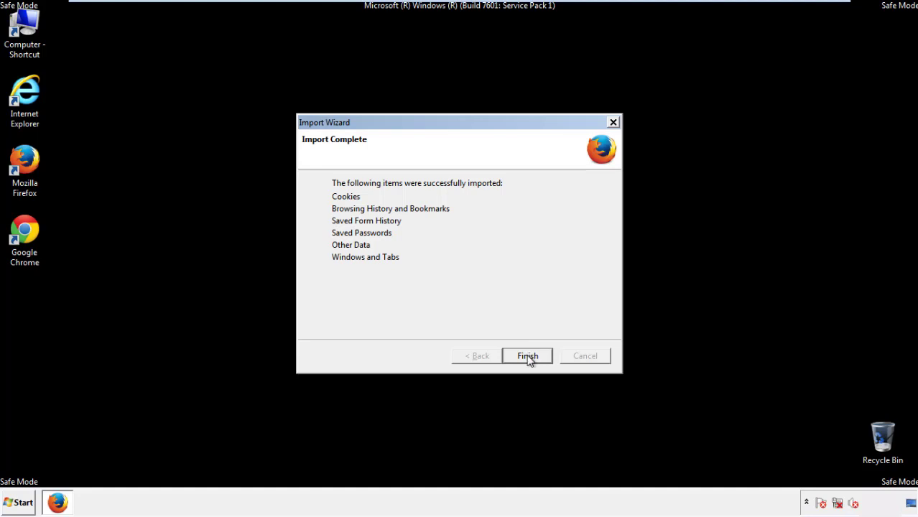
click(527, 357)
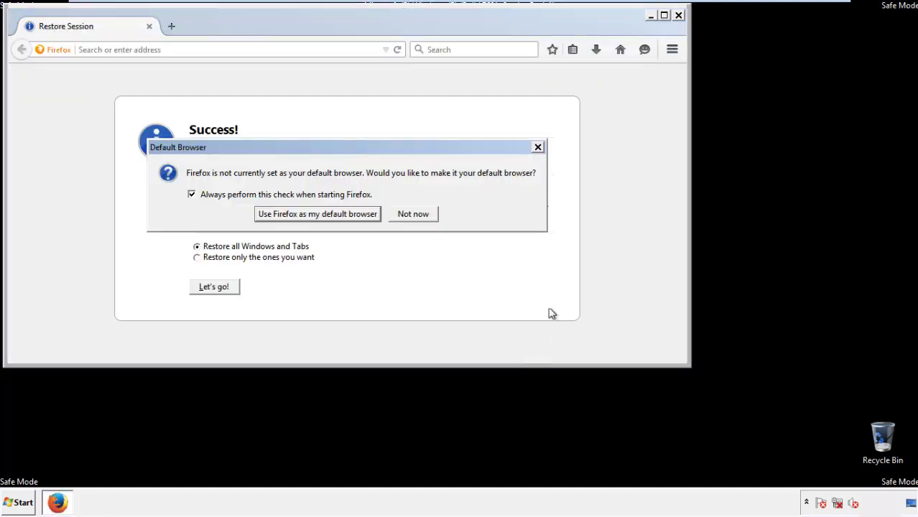
click(413, 213)
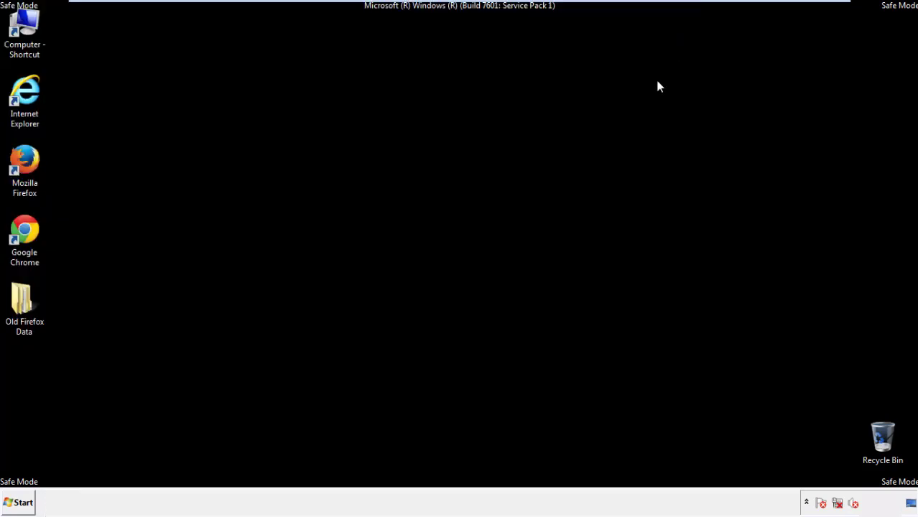
Step: Launch Google Chrome and go to its Settings page, heading to History
click(24, 237)
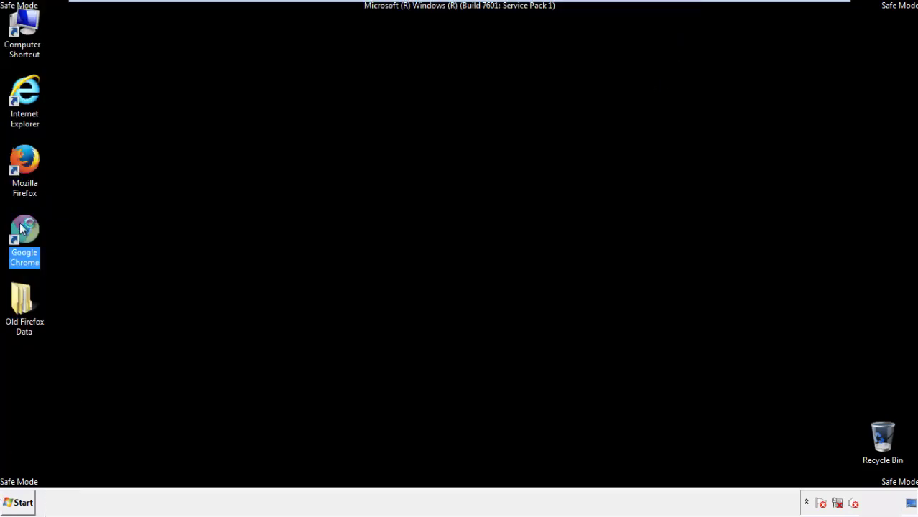
double_click(24, 237)
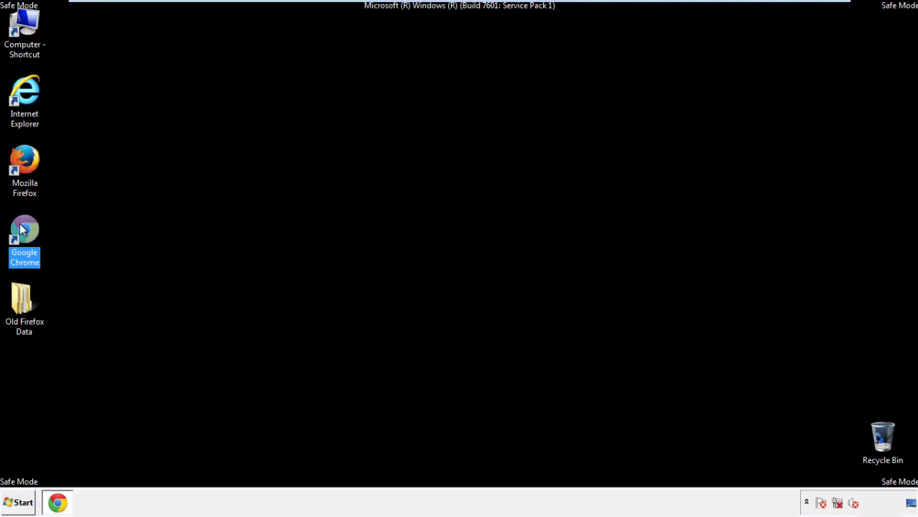
double_click(24, 237)
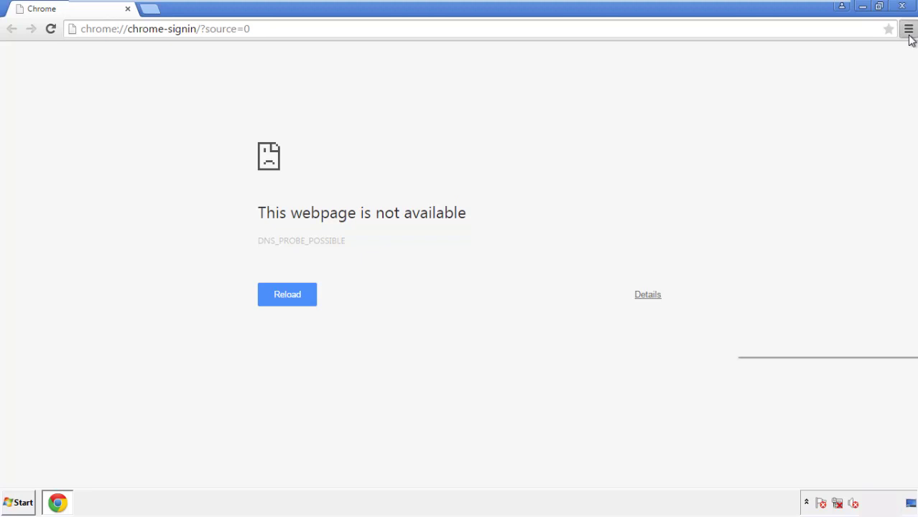
click(909, 29)
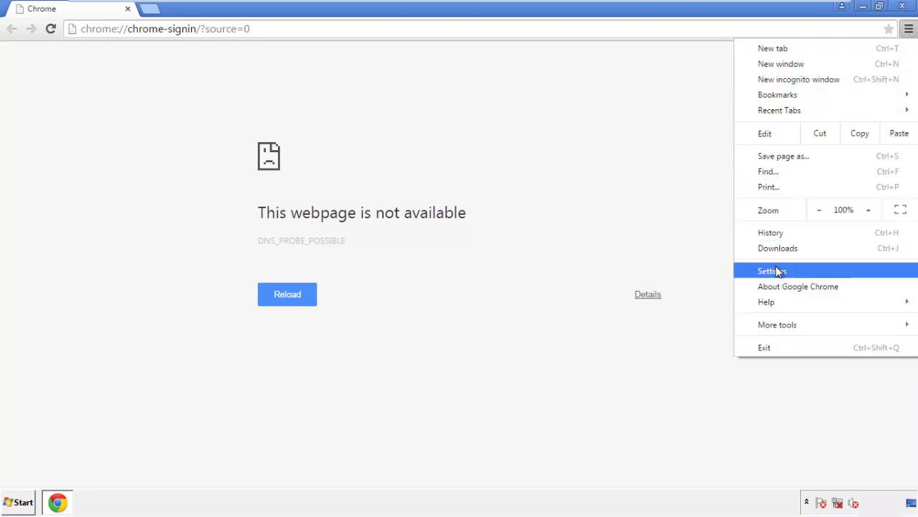
click(772, 270)
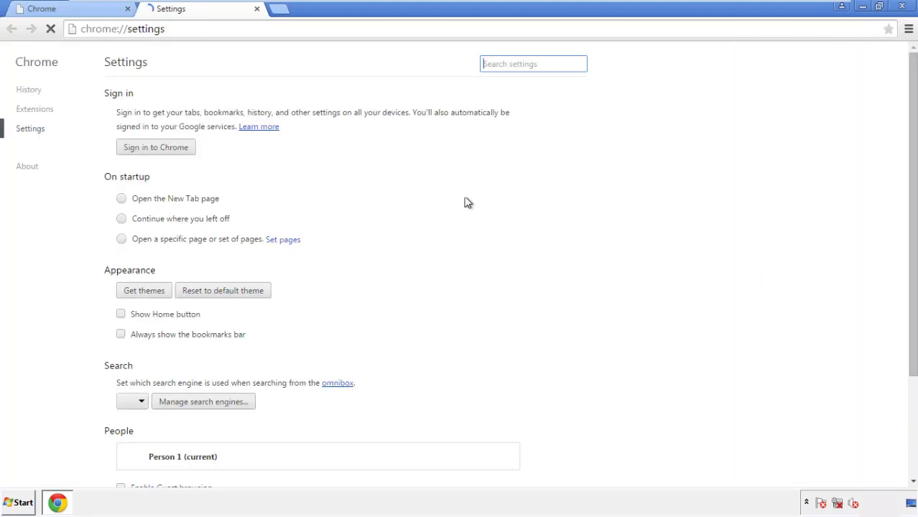
click(29, 89)
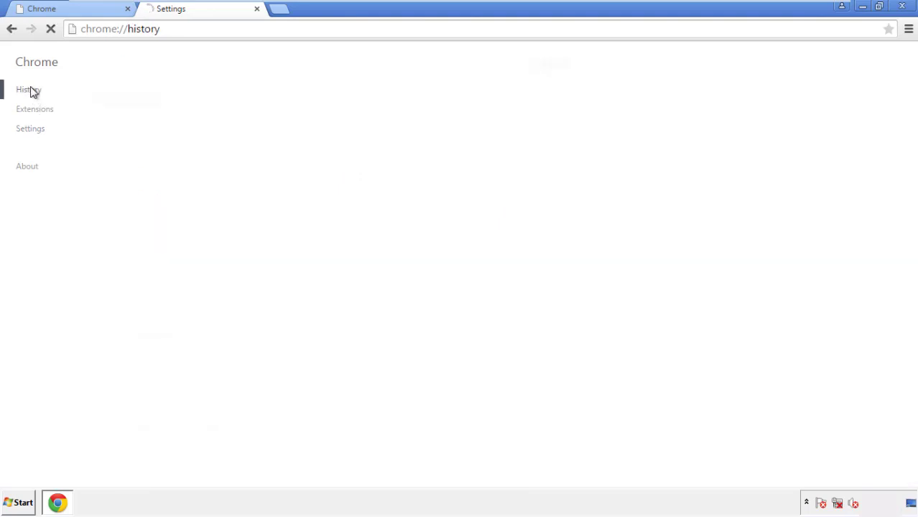
Step: Bring up Clear browsing data from History with the range 'the beginning of time'
click(29, 89)
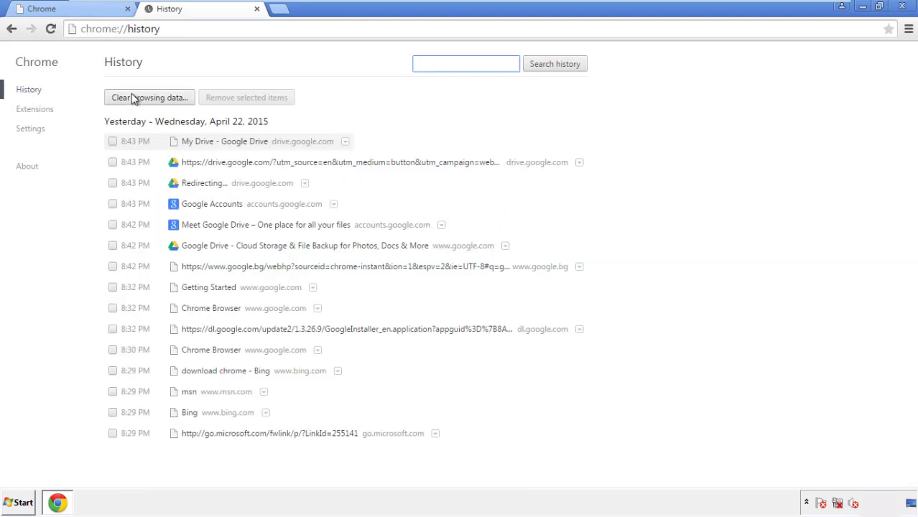
click(149, 98)
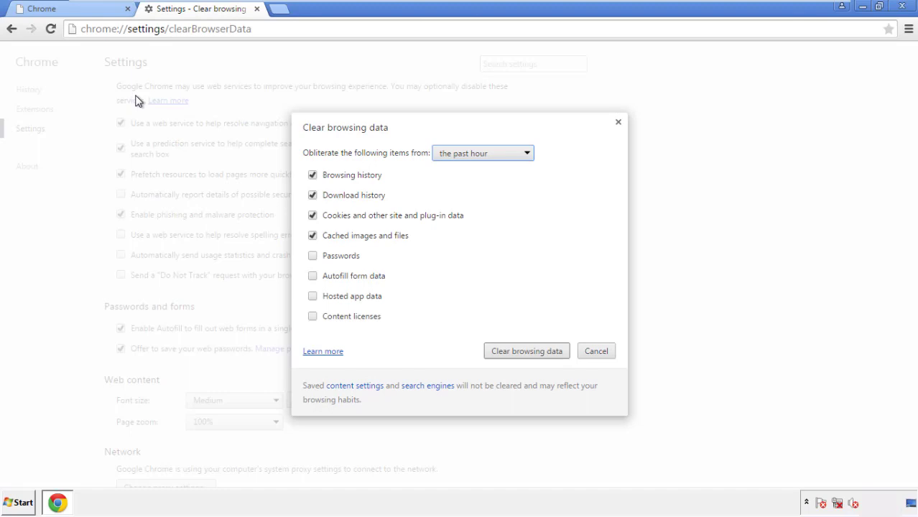
click(482, 153)
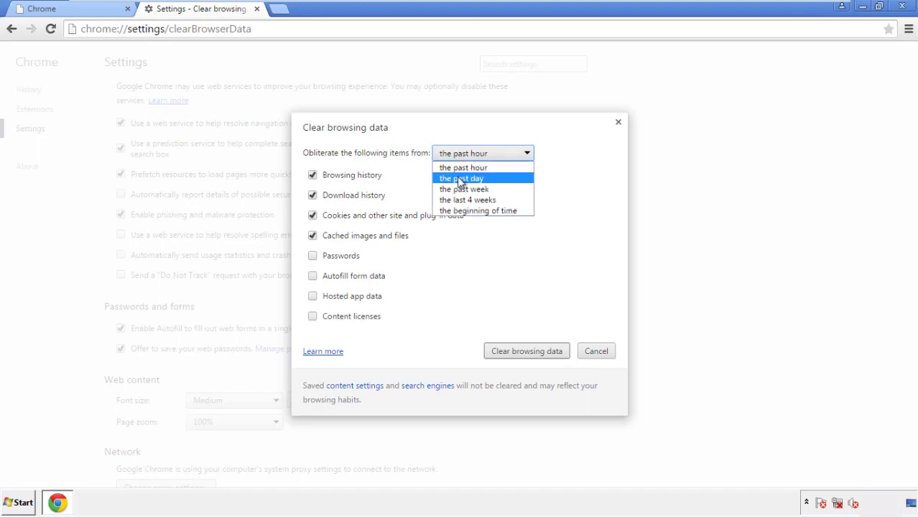
mouse_move(463, 190)
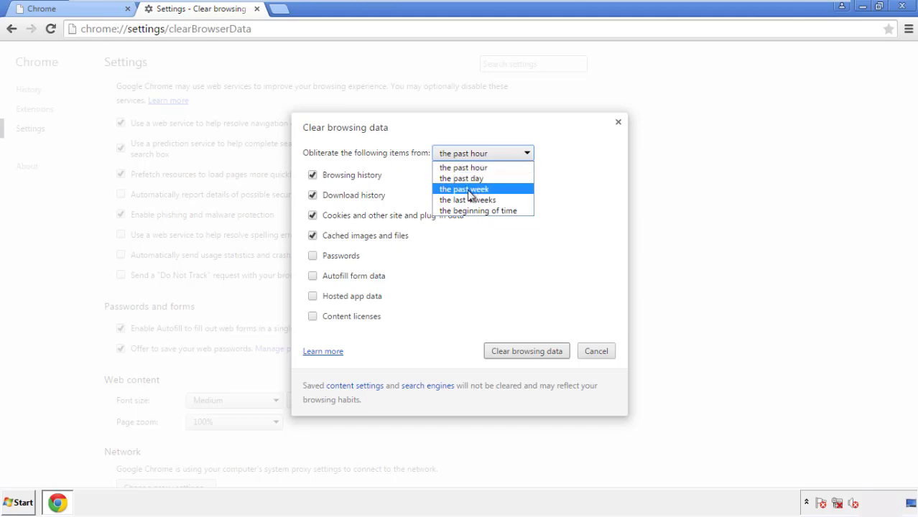
mouse_move(460, 210)
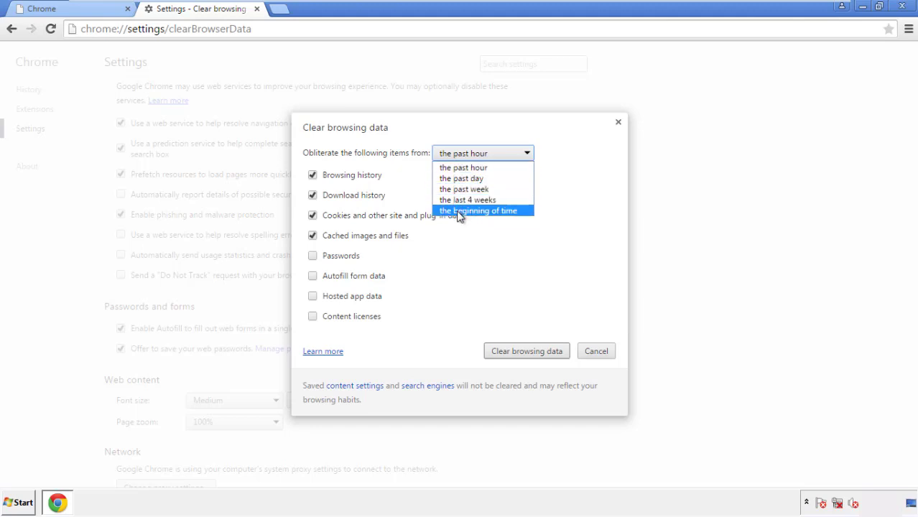
click(480, 210)
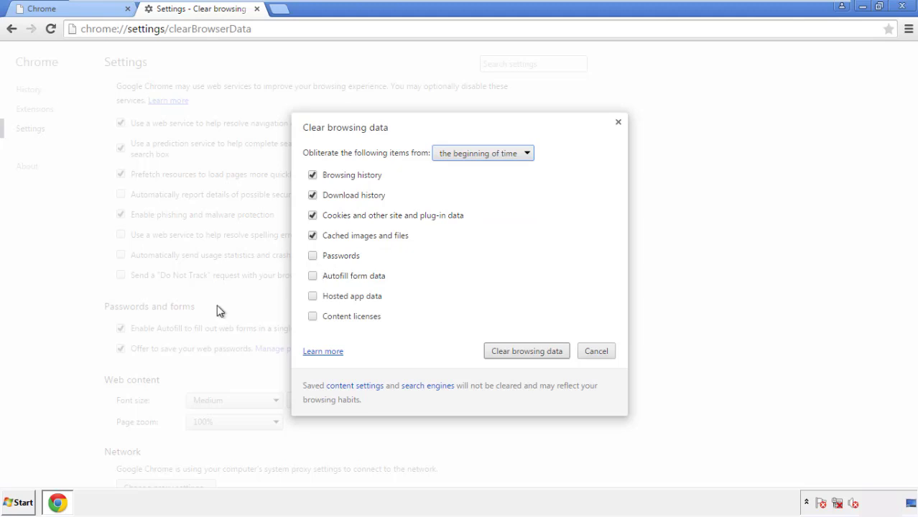
Step: Include Autofill, Hosted app data and Content licenses, then clear the browsing data
click(313, 276)
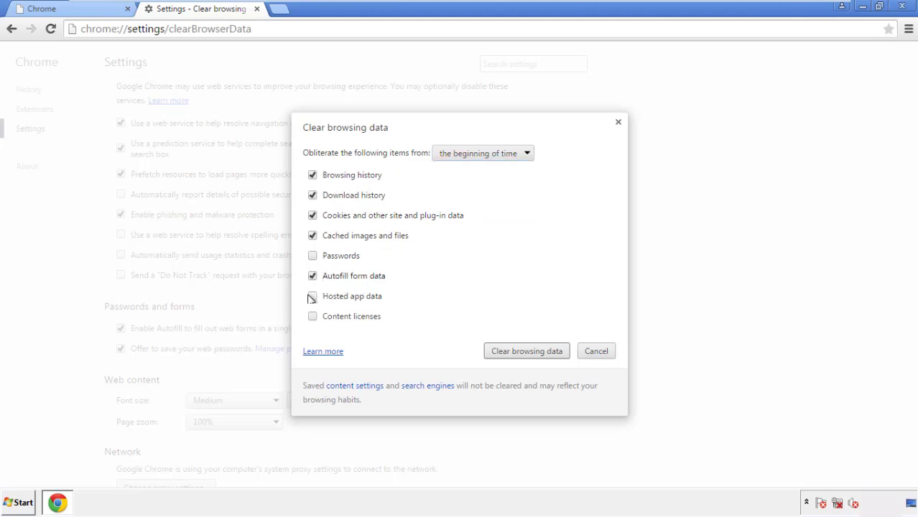
click(313, 316)
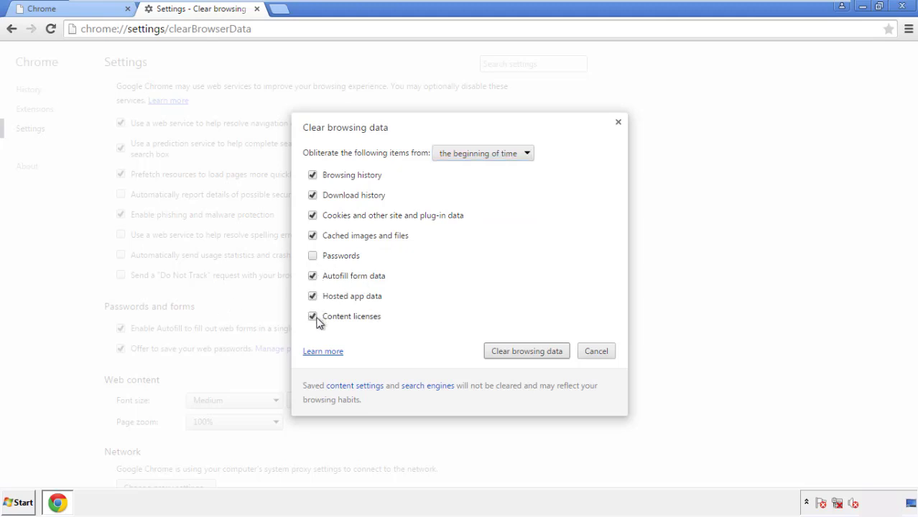
click(526, 350)
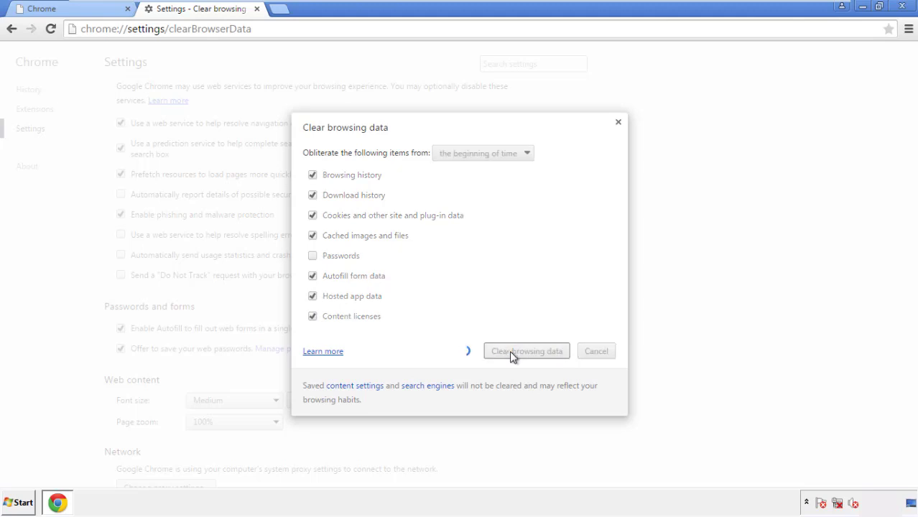
click(526, 350)
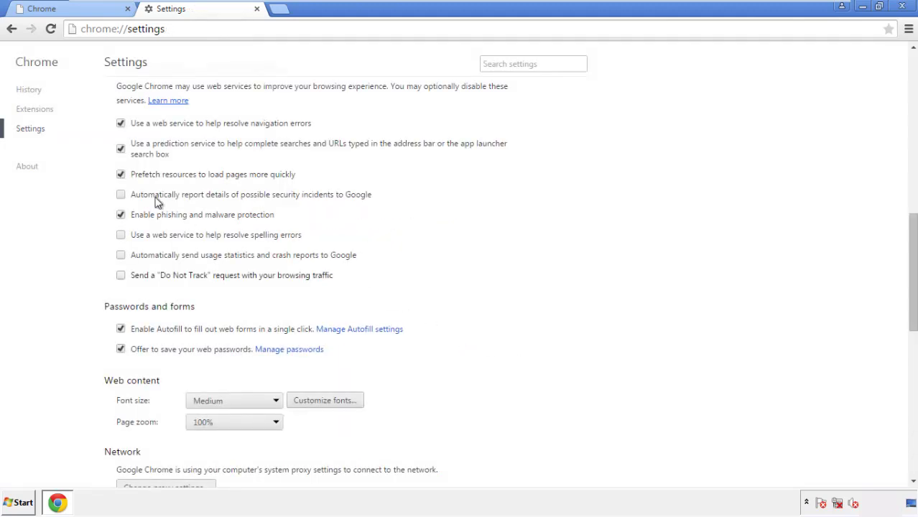
Step: Reset Chrome settings to their original defaults and confirm the reset
scroll(down, 3)
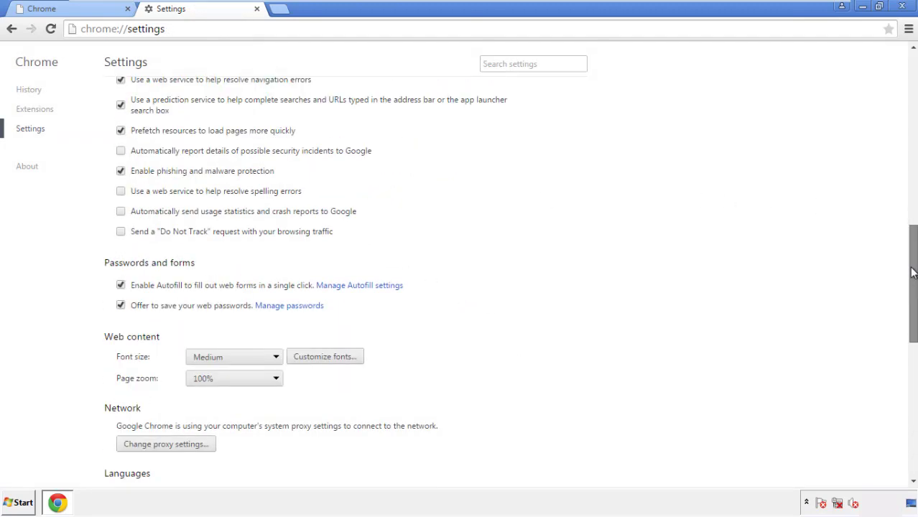
scroll(down, 3)
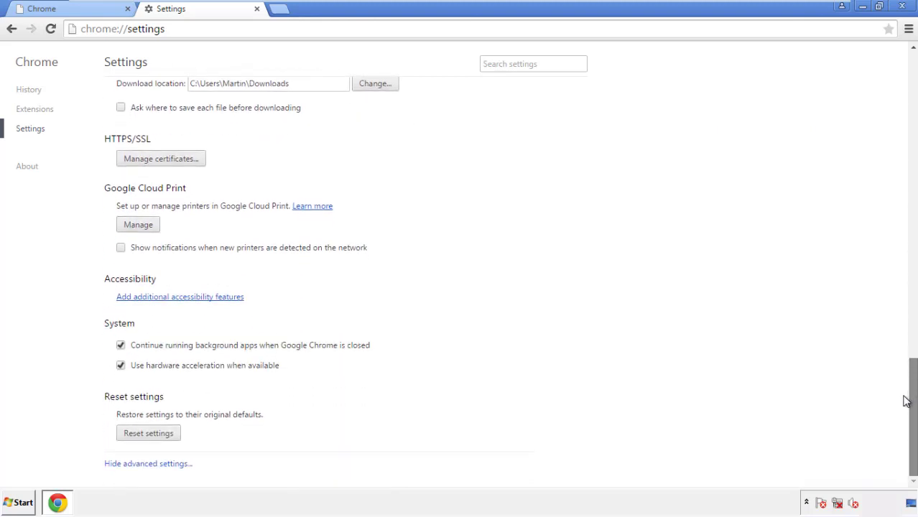
click(148, 432)
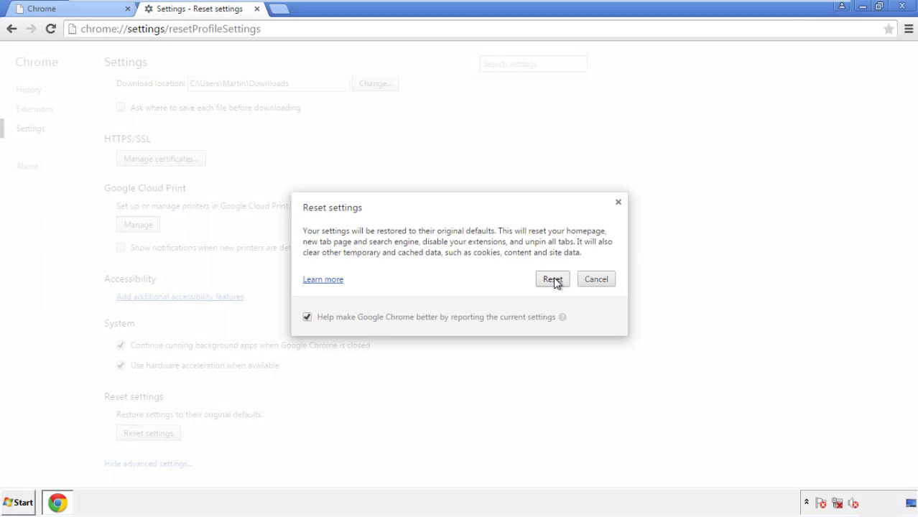
click(552, 279)
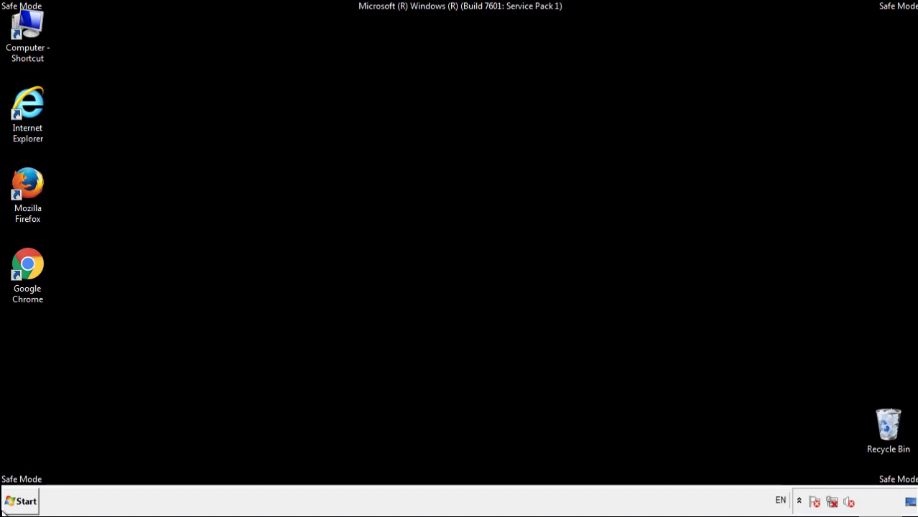
Step: Launch Firefox and remove the Search Mine extension in the Add-ons Manager
click(27, 187)
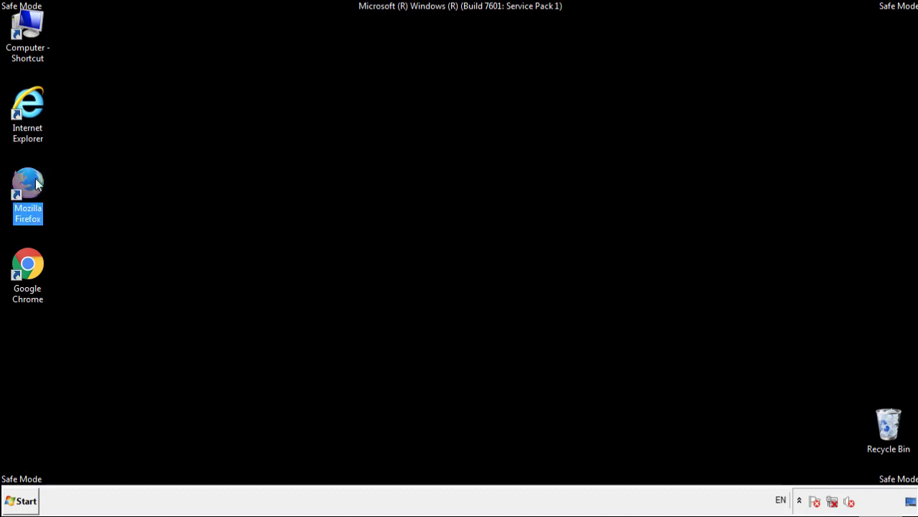
double_click(28, 184)
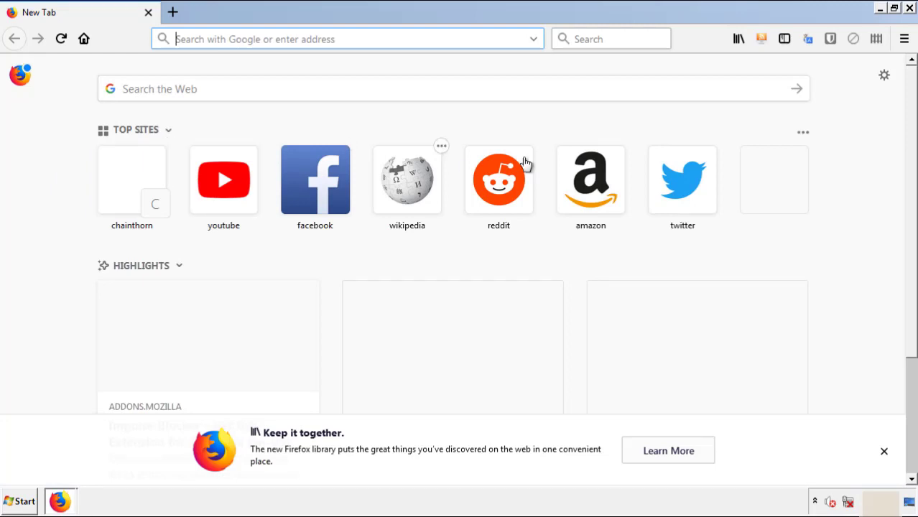
click(905, 39)
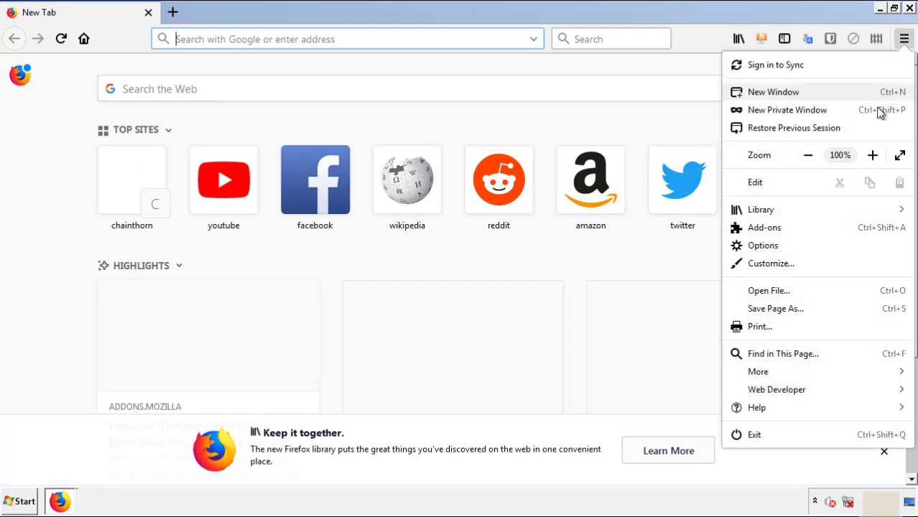
click(765, 227)
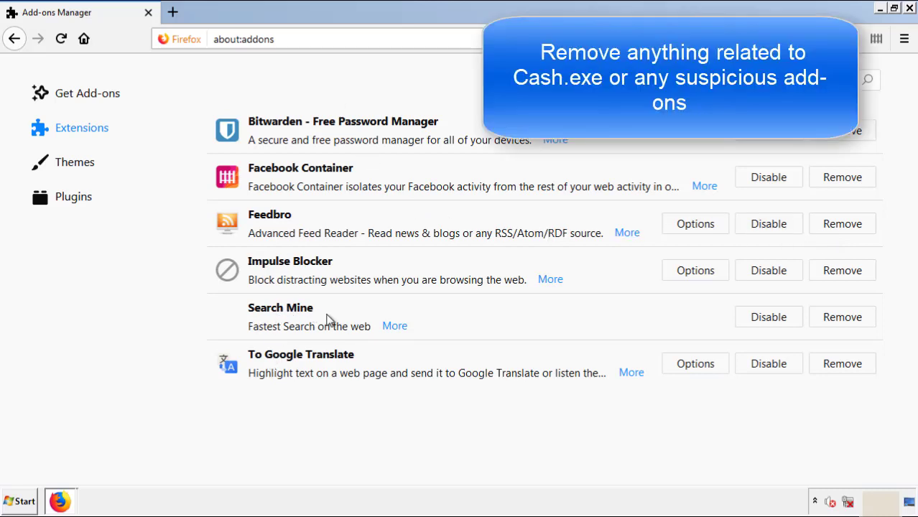
click(842, 318)
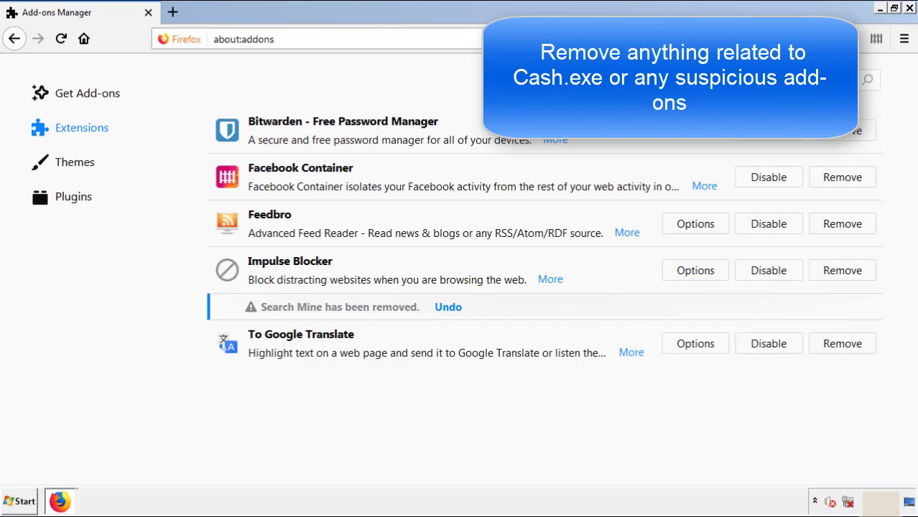
mouse_move(911, 8)
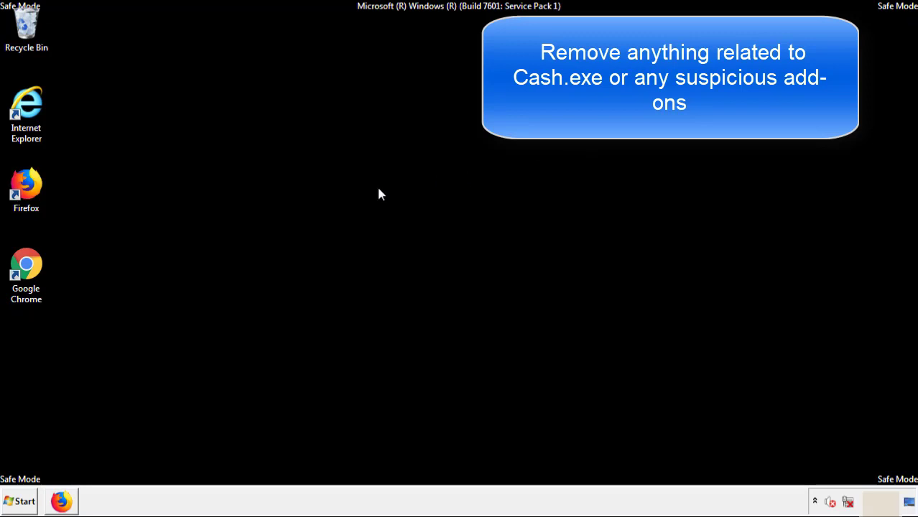
Step: Launch Chrome, remove the Search Mine extension from the Extensions page, and close Chrome
double_click(25, 264)
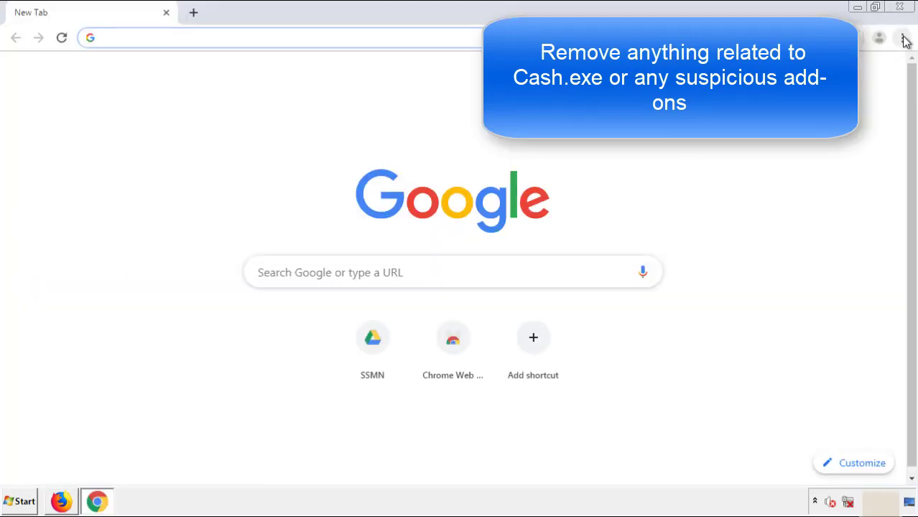
click(903, 37)
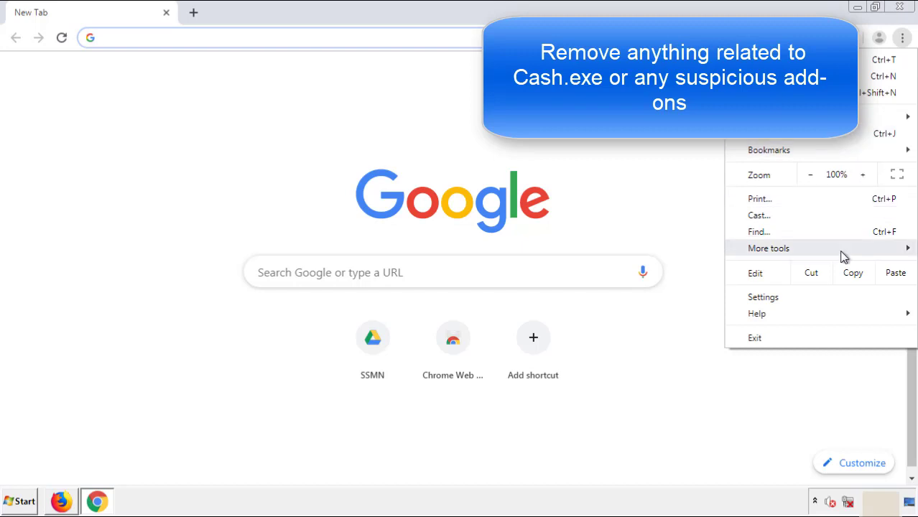
mouse_move(769, 247)
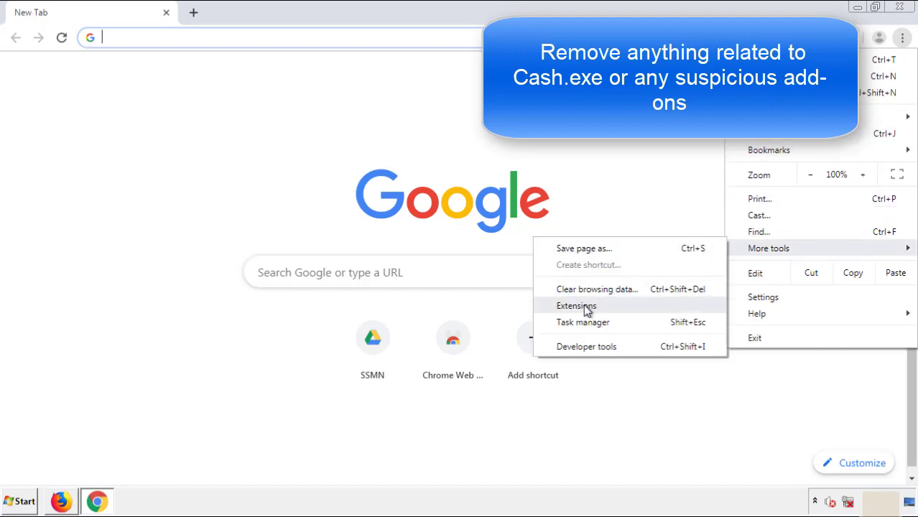
click(578, 304)
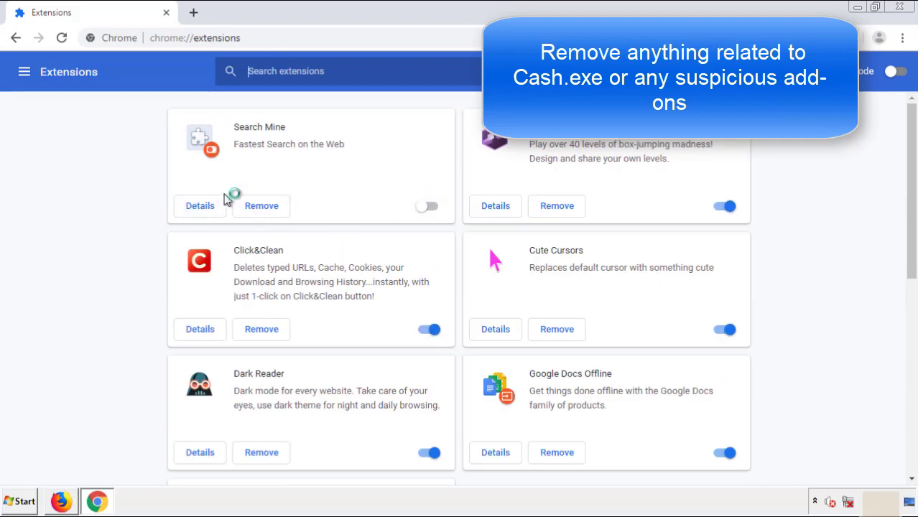
click(262, 206)
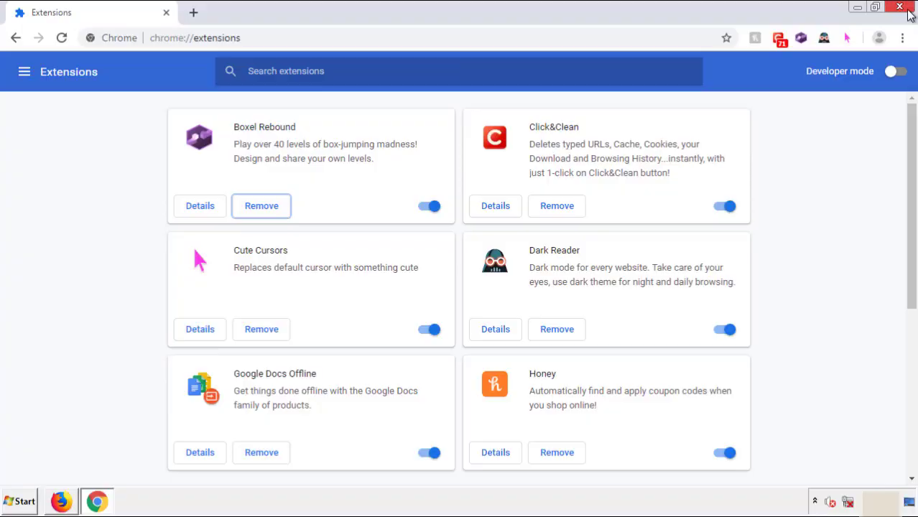
click(900, 6)
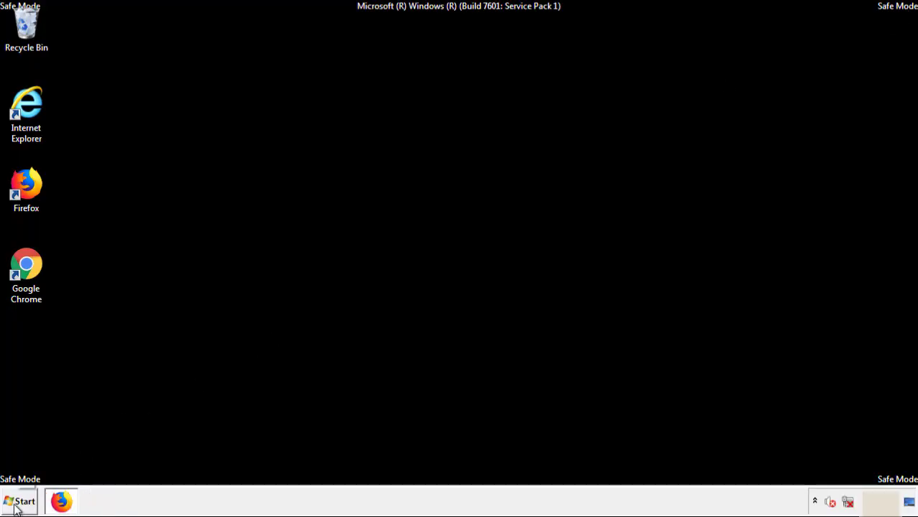